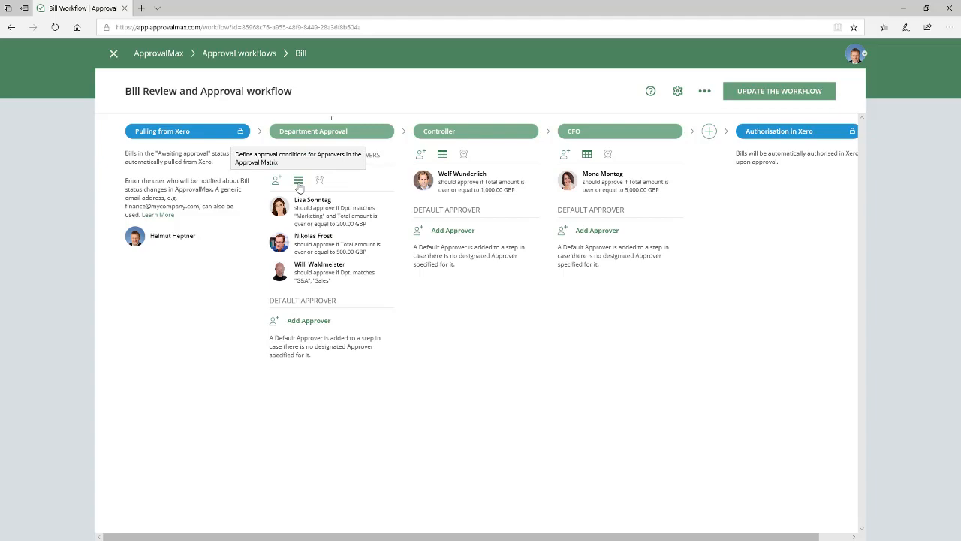
Open the Department Approval step's approval matrix in the Bill workflow
click(298, 180)
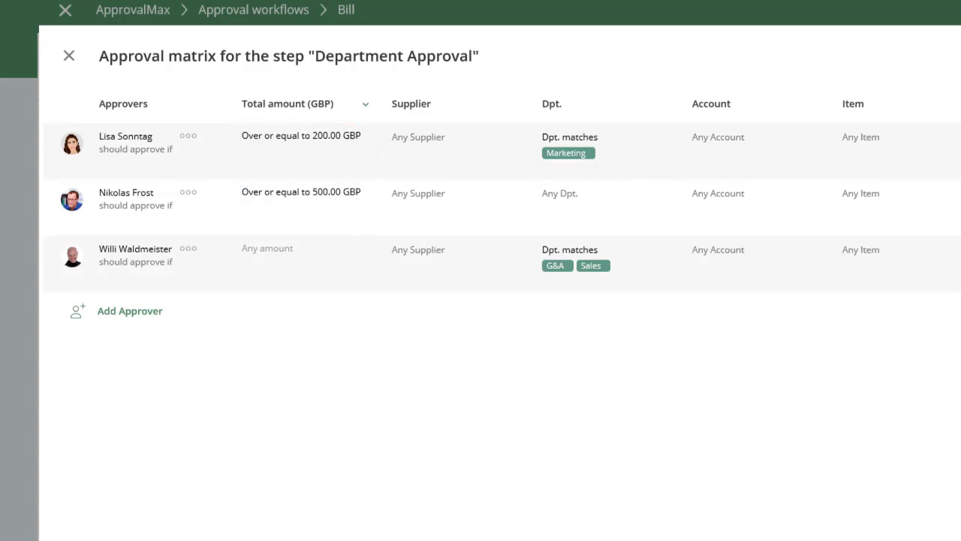
click(592, 265)
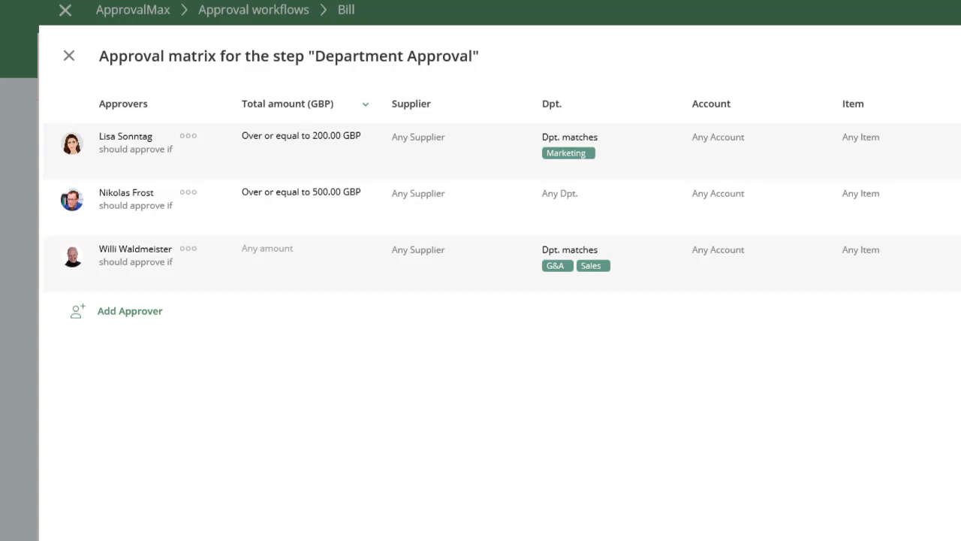
mouse_move(212, 241)
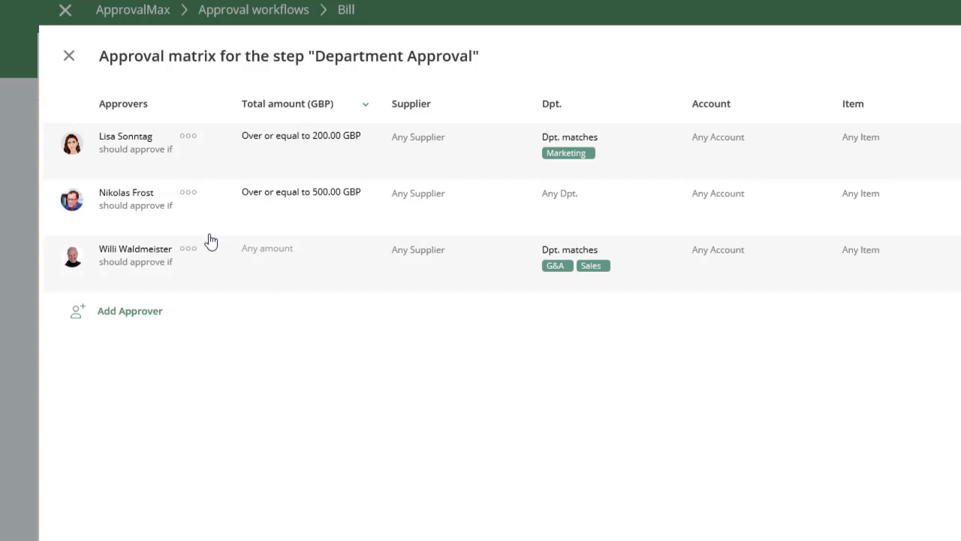
click(187, 192)
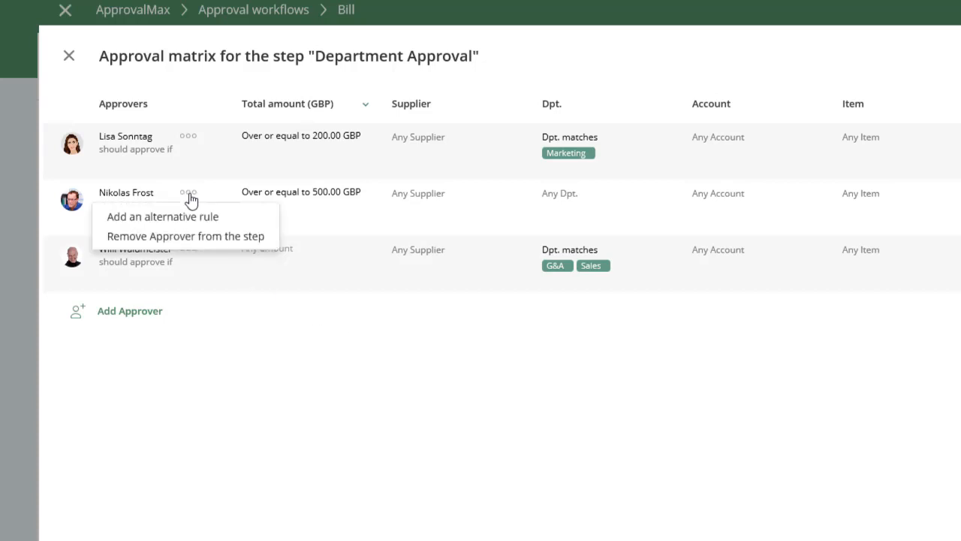
Add an alternative rule for Nikolas: Supplier matches Vendor ABC and Dpt. matches Marketing
click(163, 216)
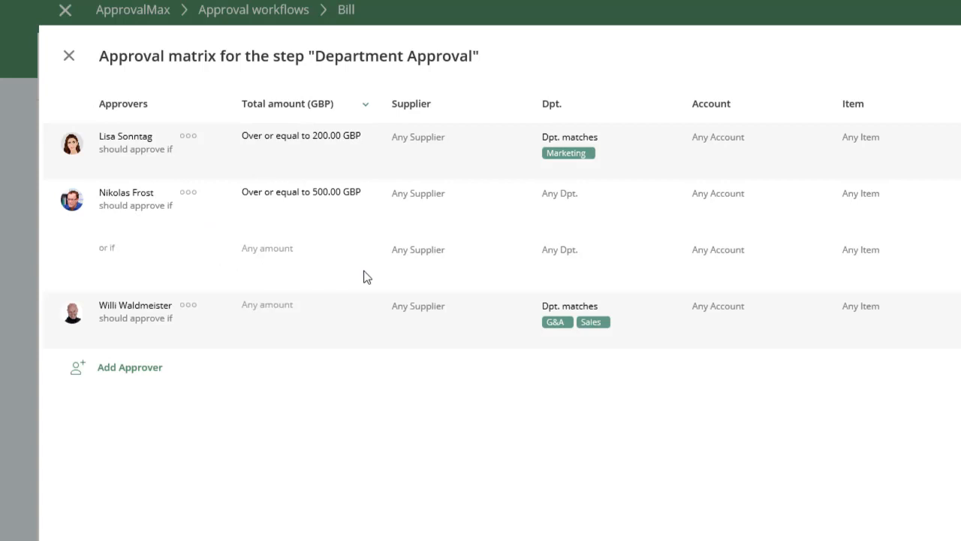
click(450, 249)
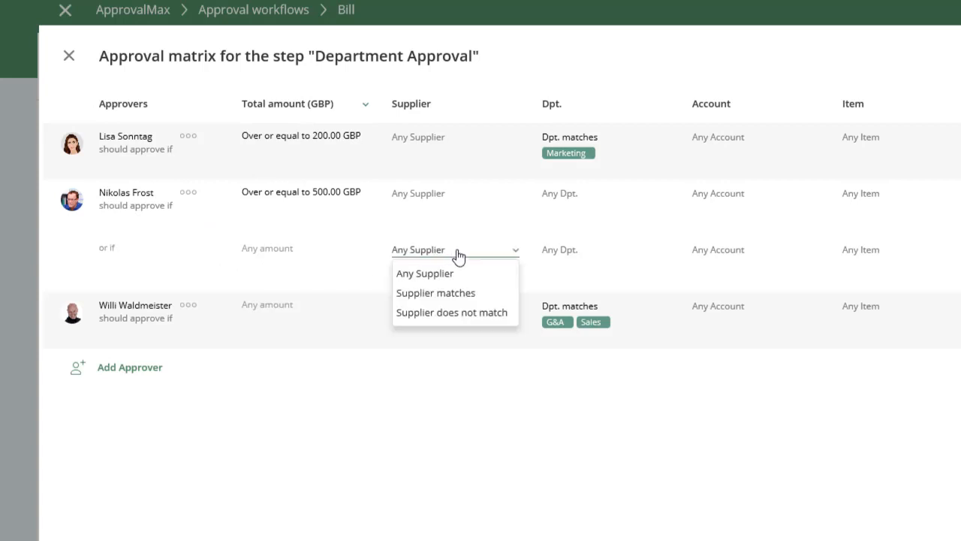
click(436, 293)
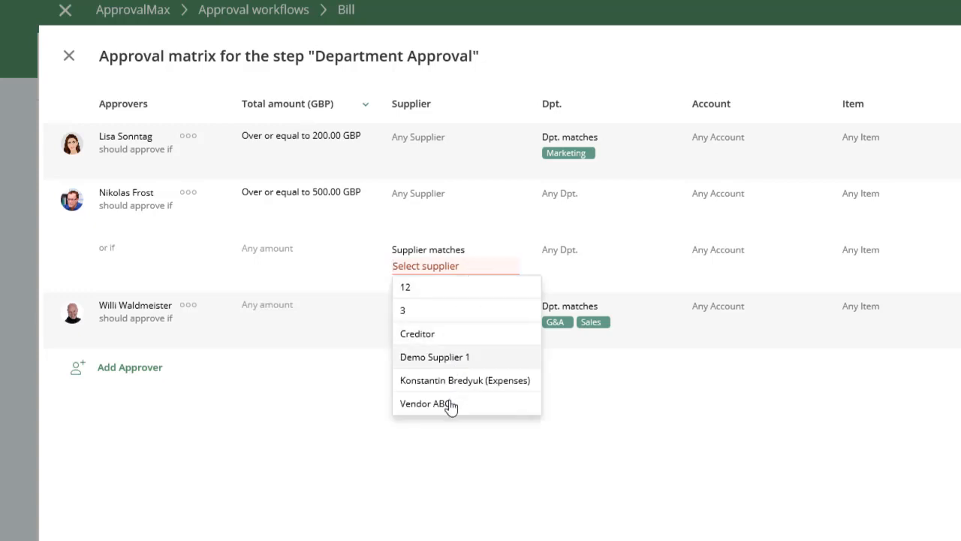
click(429, 404)
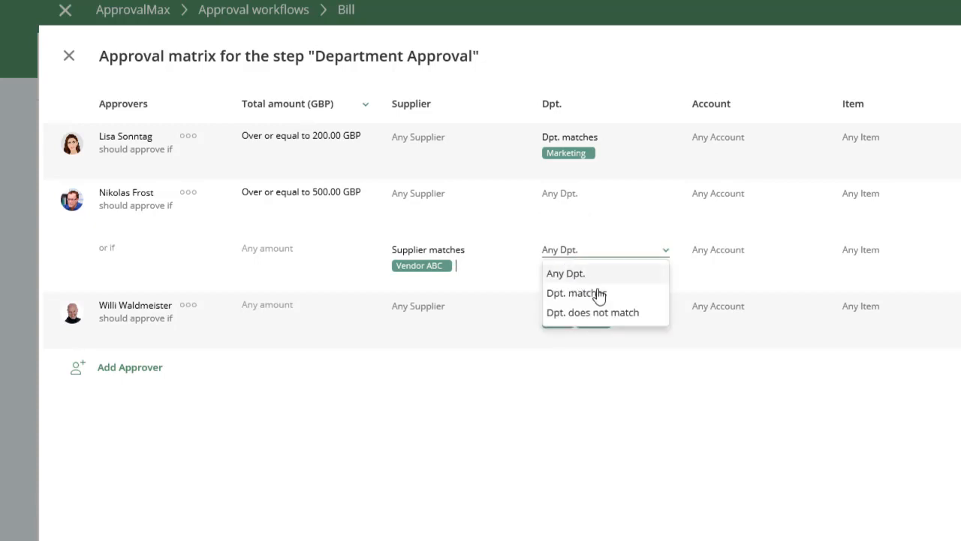
click(575, 292)
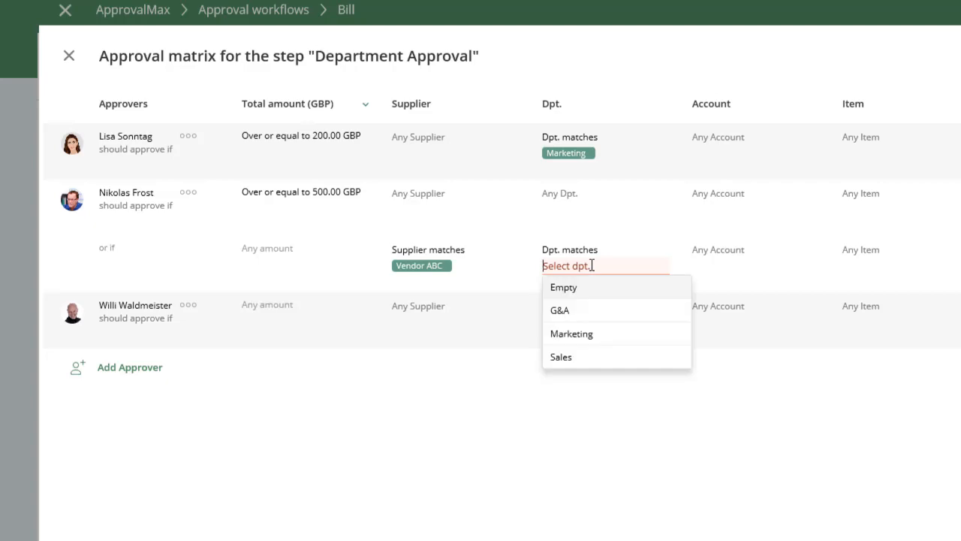
click(570, 333)
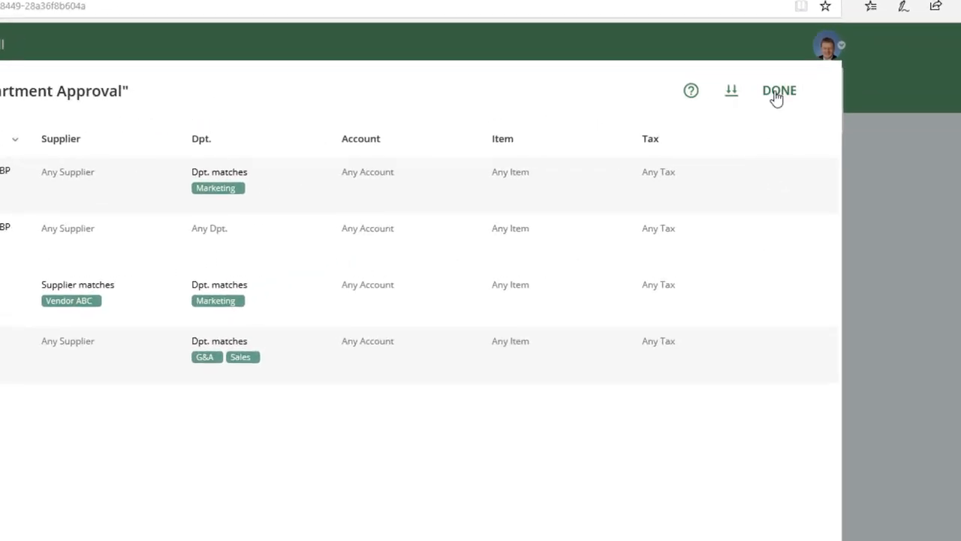
click(779, 90)
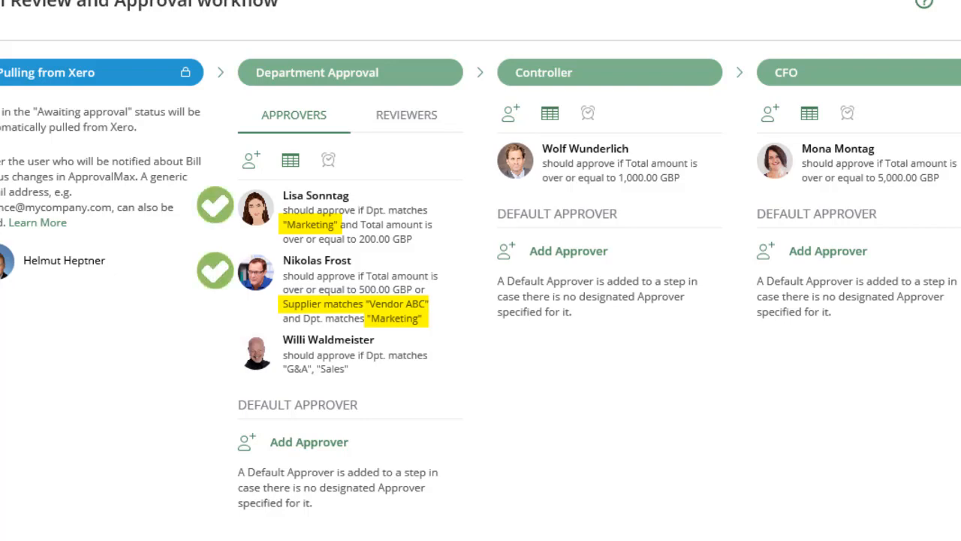
click(290, 159)
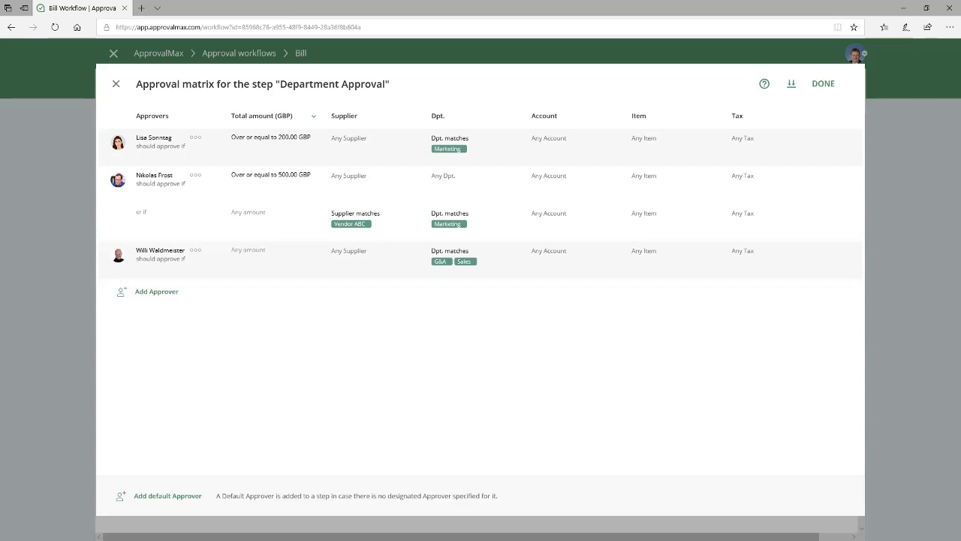
mouse_move(801, 249)
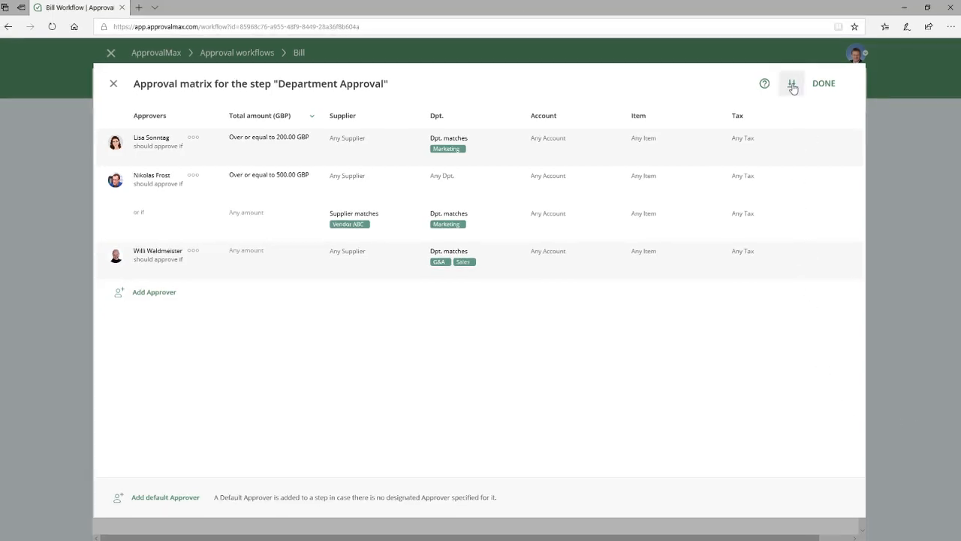
Re-sync tracking categories from Xero, then close the matrix back to the workflow
click(792, 83)
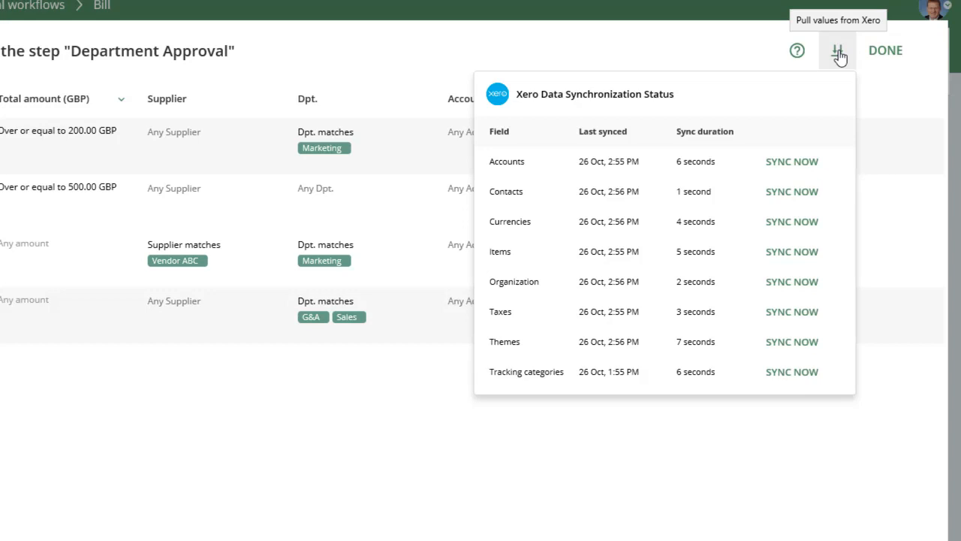
mouse_move(808, 252)
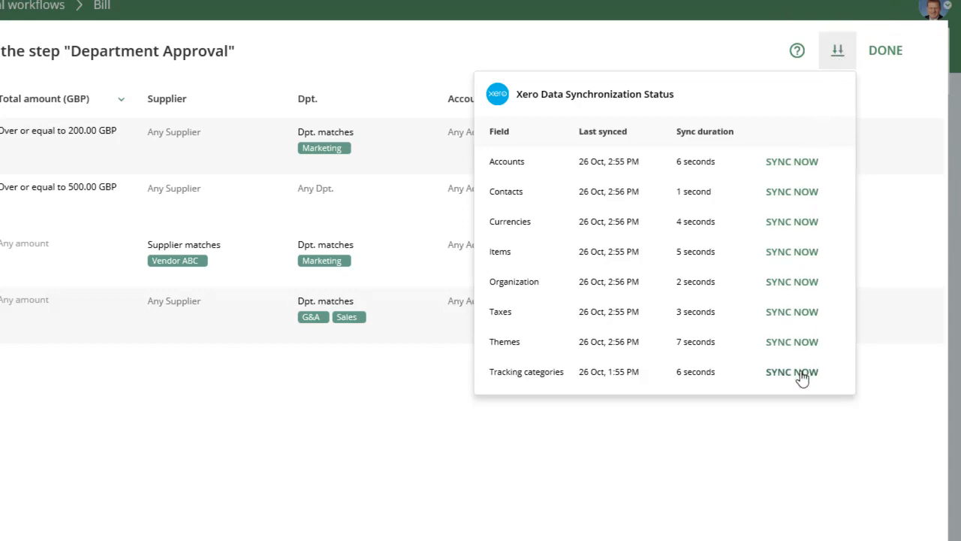
click(791, 371)
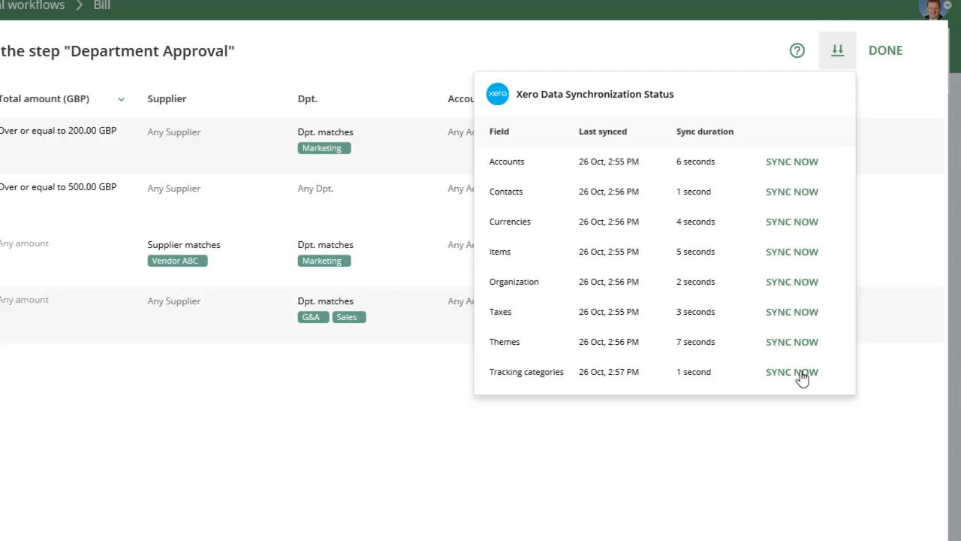
mouse_move(838, 423)
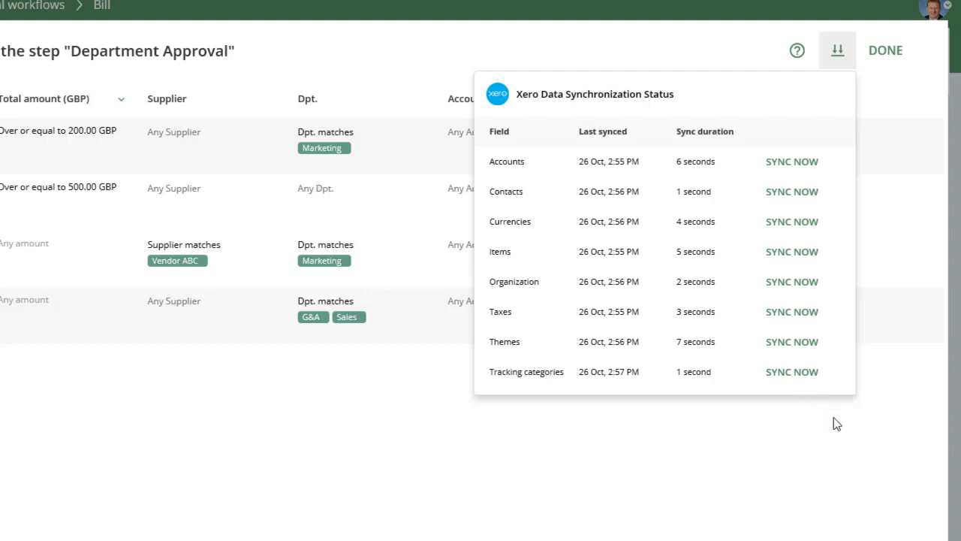
click(836, 50)
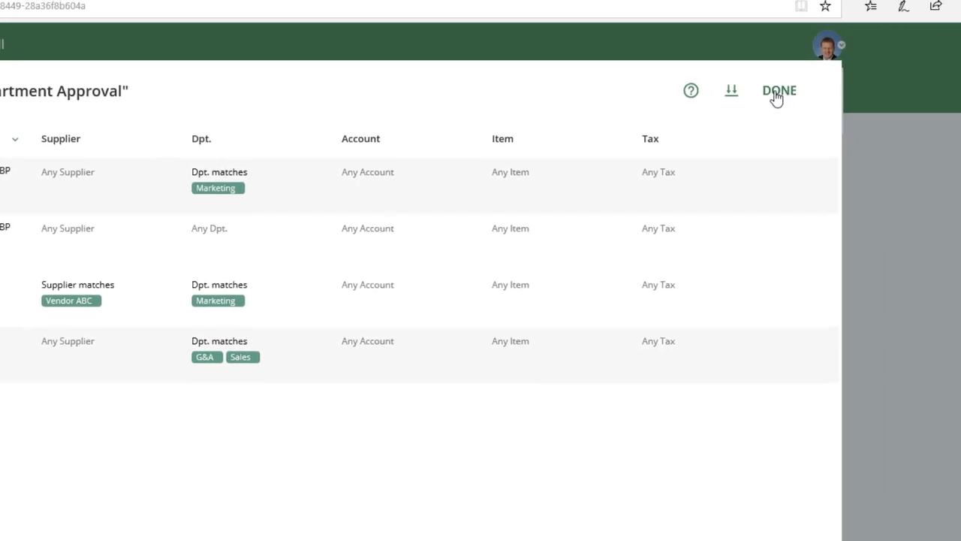
click(779, 90)
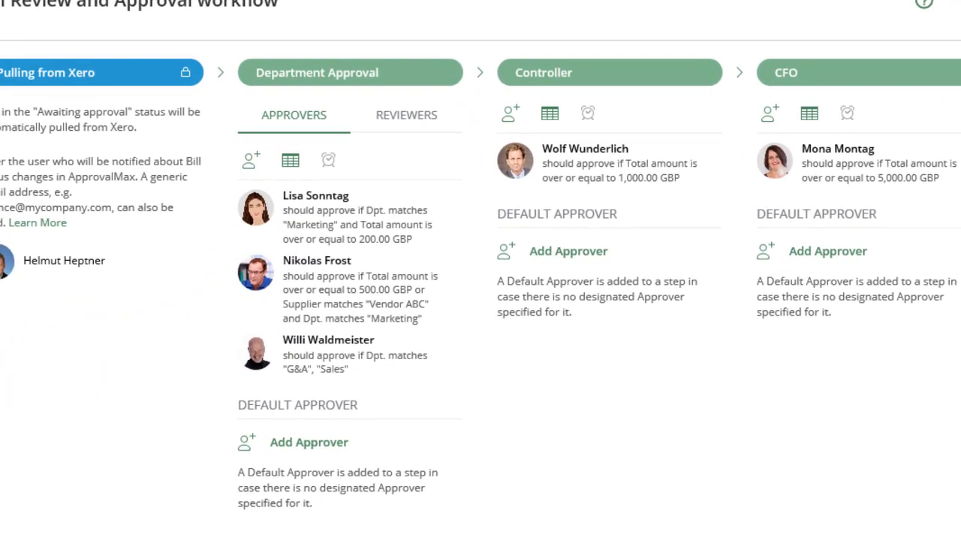
Set a 2-day decision deadline on Department Approval and save the workflow
click(328, 160)
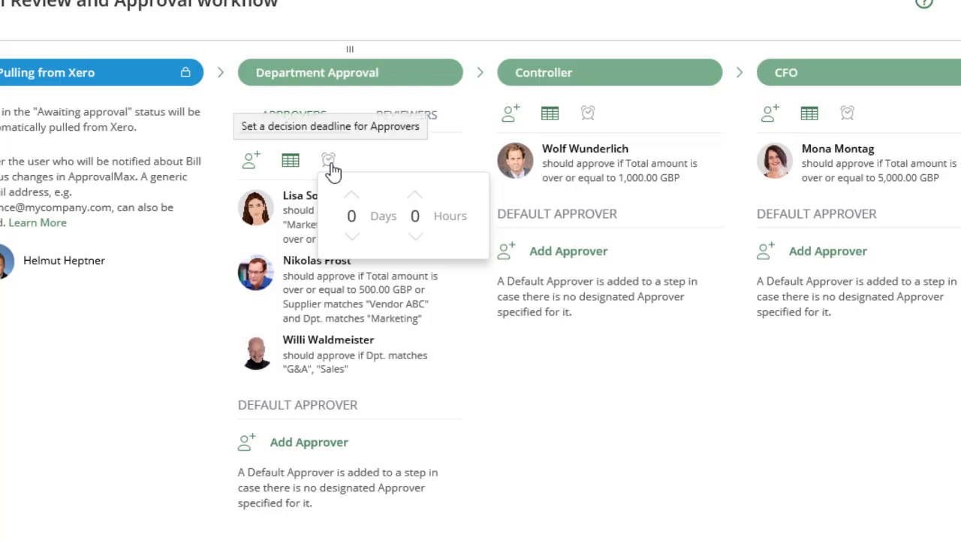
click(352, 194)
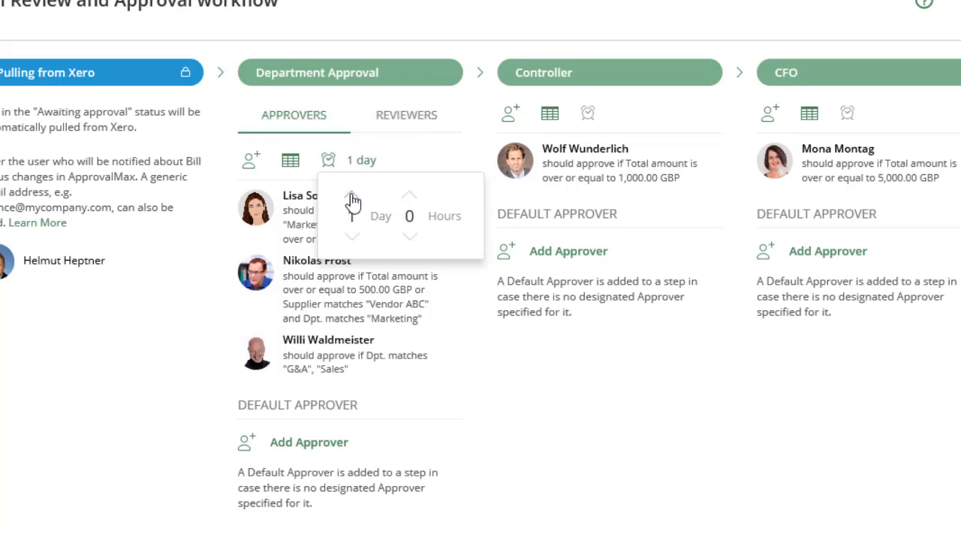
click(353, 195)
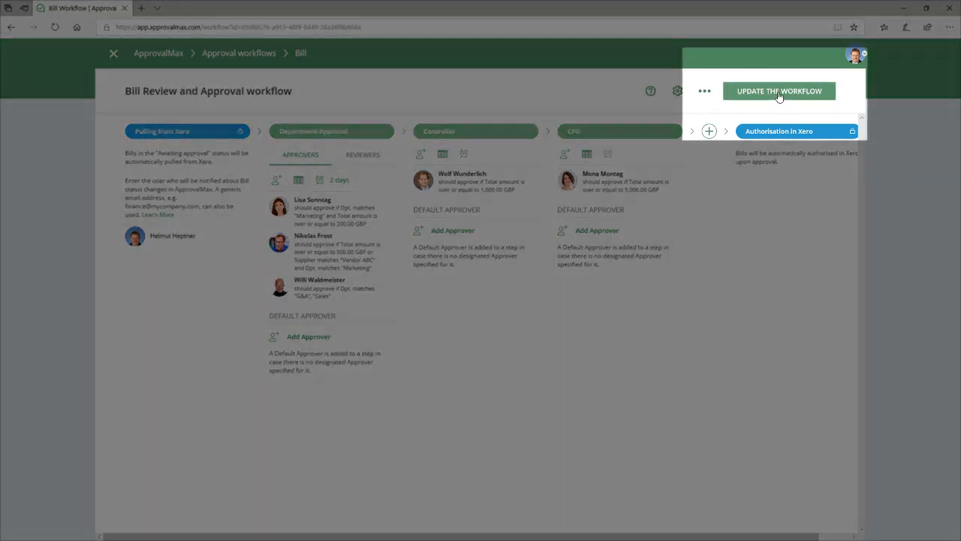
click(778, 90)
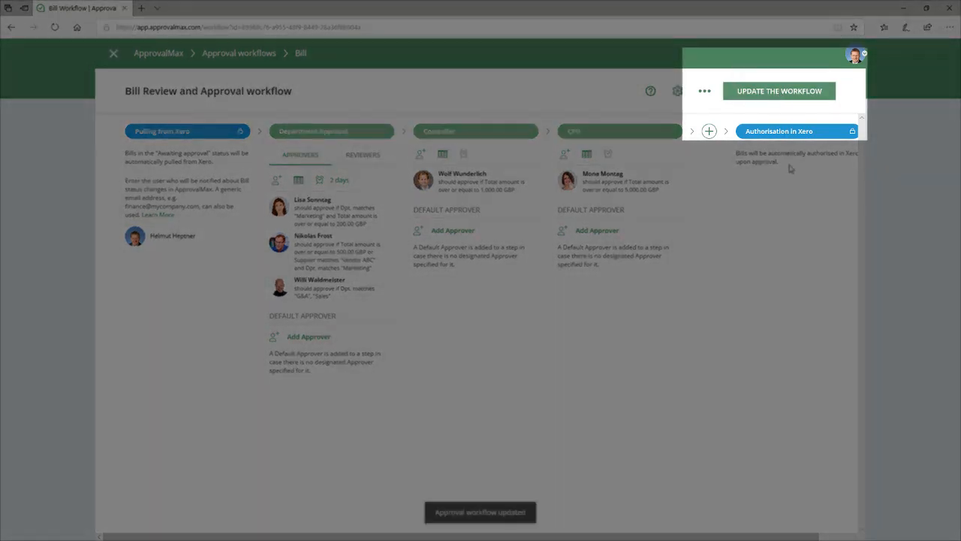